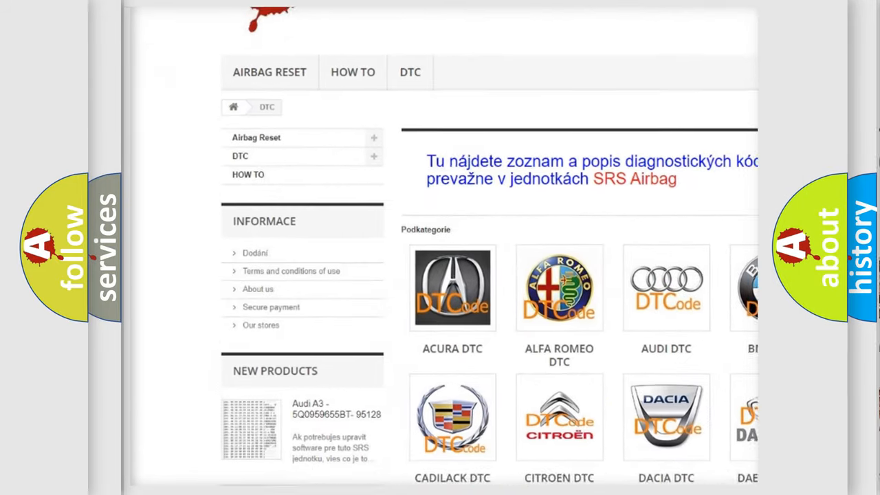
Scroll past the car-brand logos down to the list of B trouble codes
scroll(down, 3)
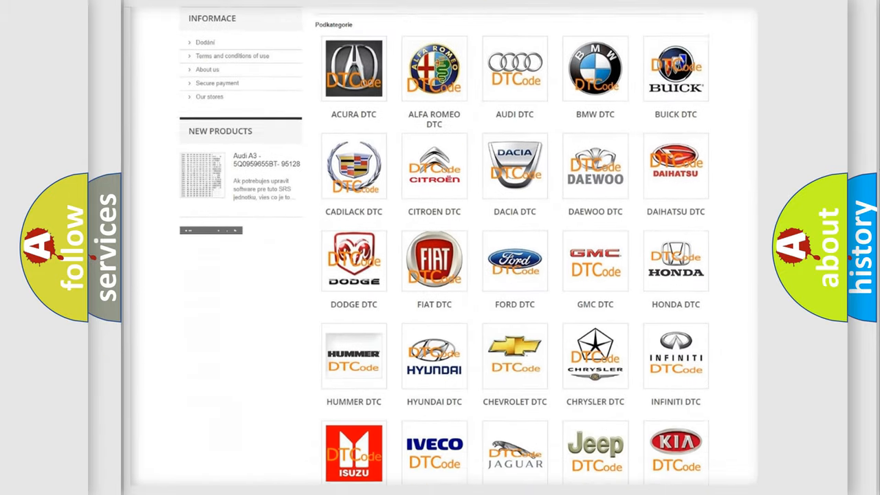
scroll(down, 3)
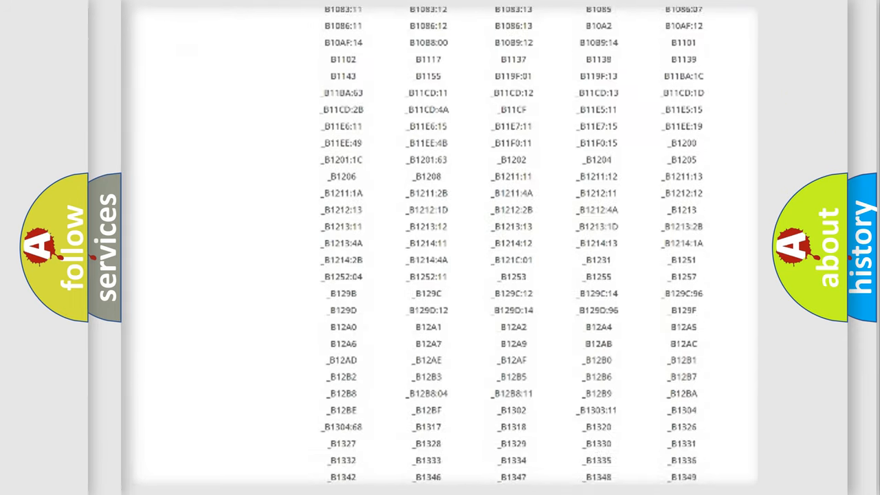
scroll(down, 3)
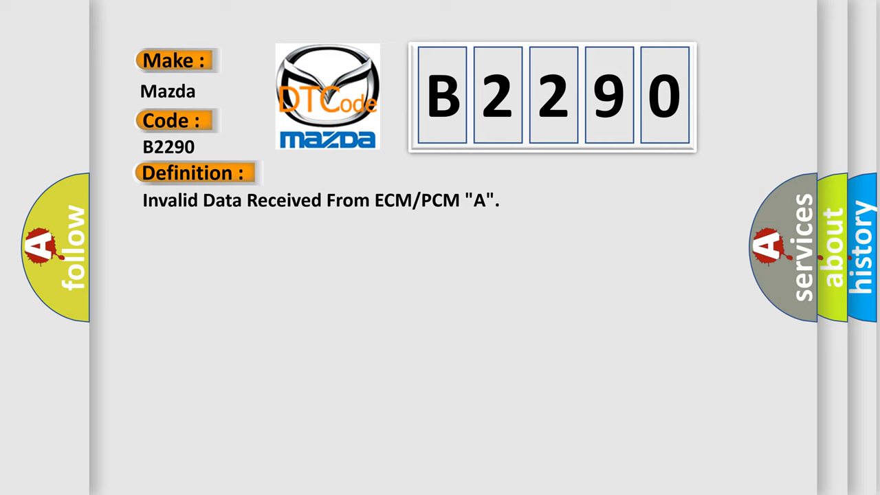
Advance the slide to show the Description text for Mazda B2290
click(358, 173)
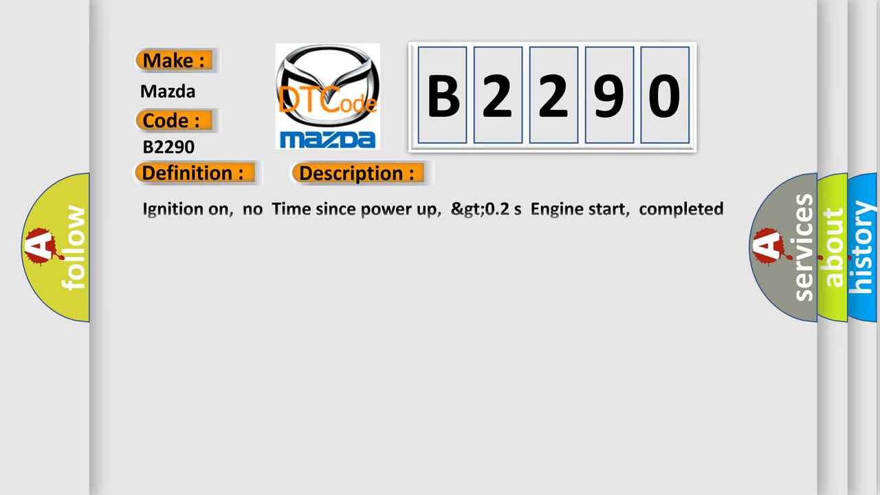